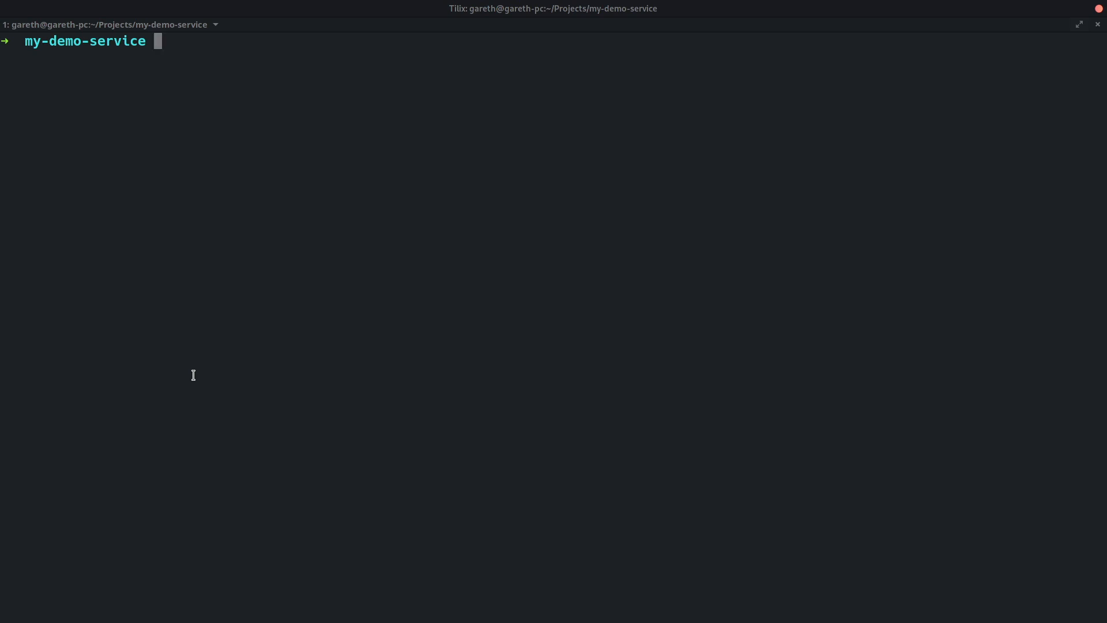
Begin entering a serverless command at the Tilix project prompt
text(serverl)
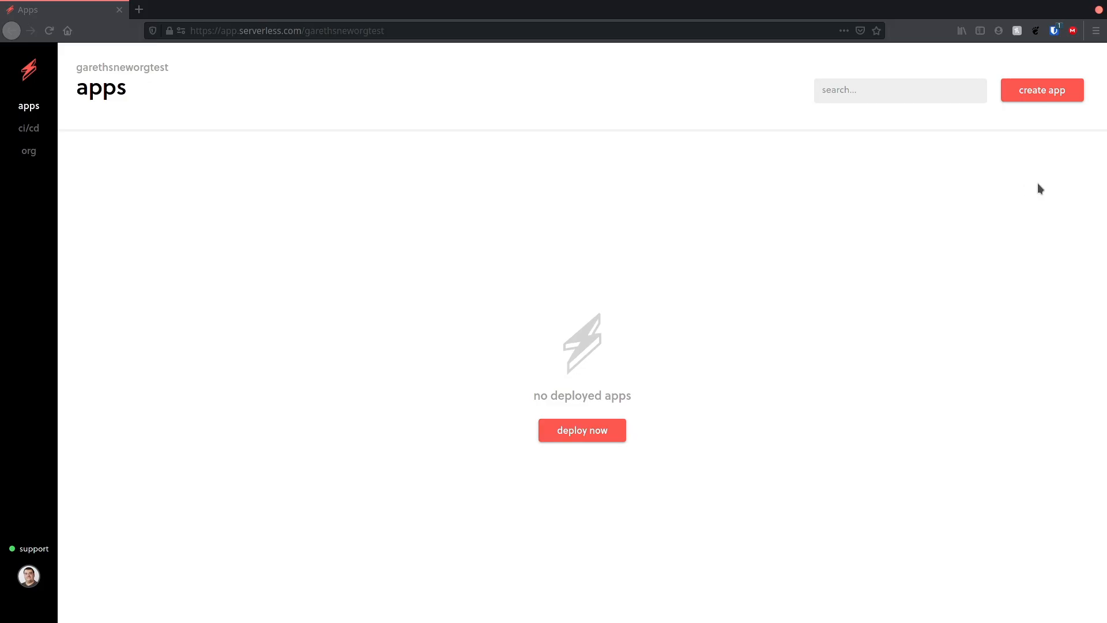
Create a new app named mydemoapp with service my-demo-service
click(581, 430)
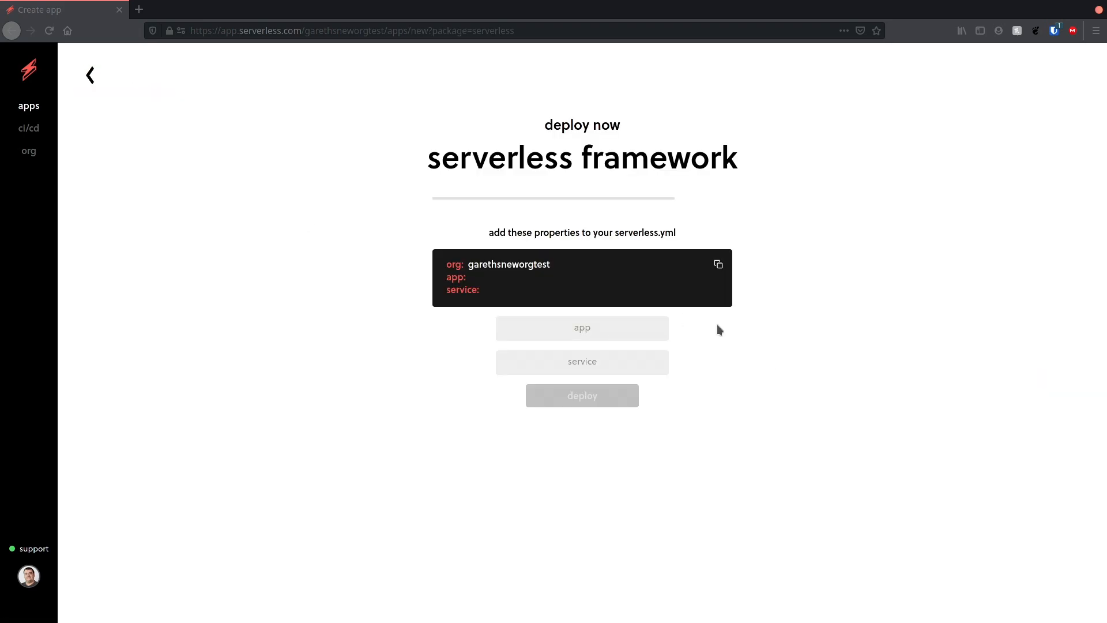
text(mydemoapp)
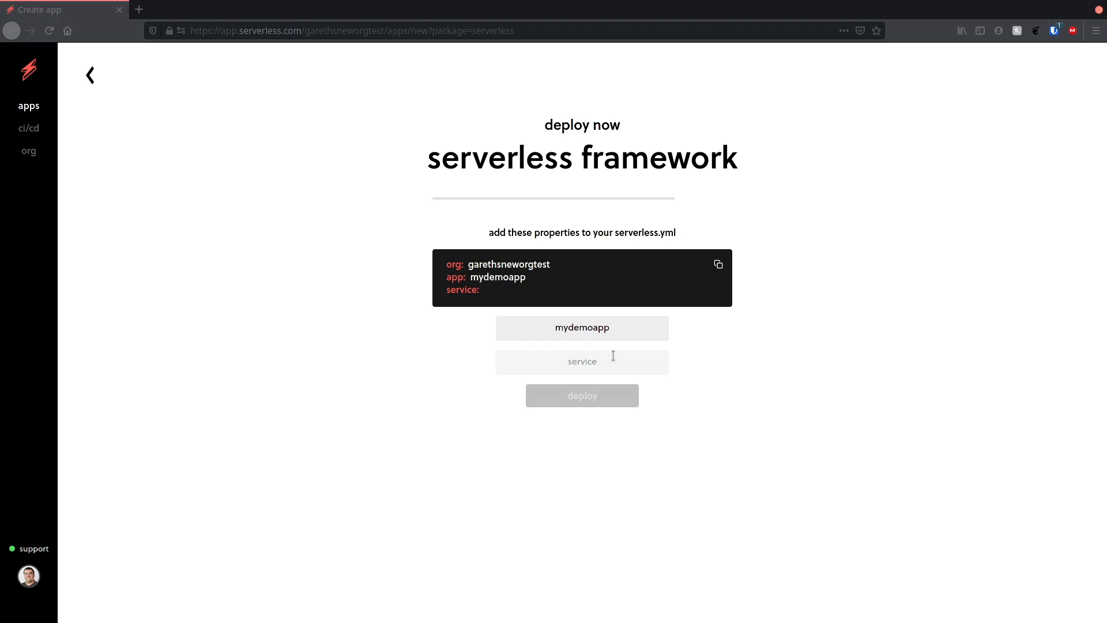
click(581, 328)
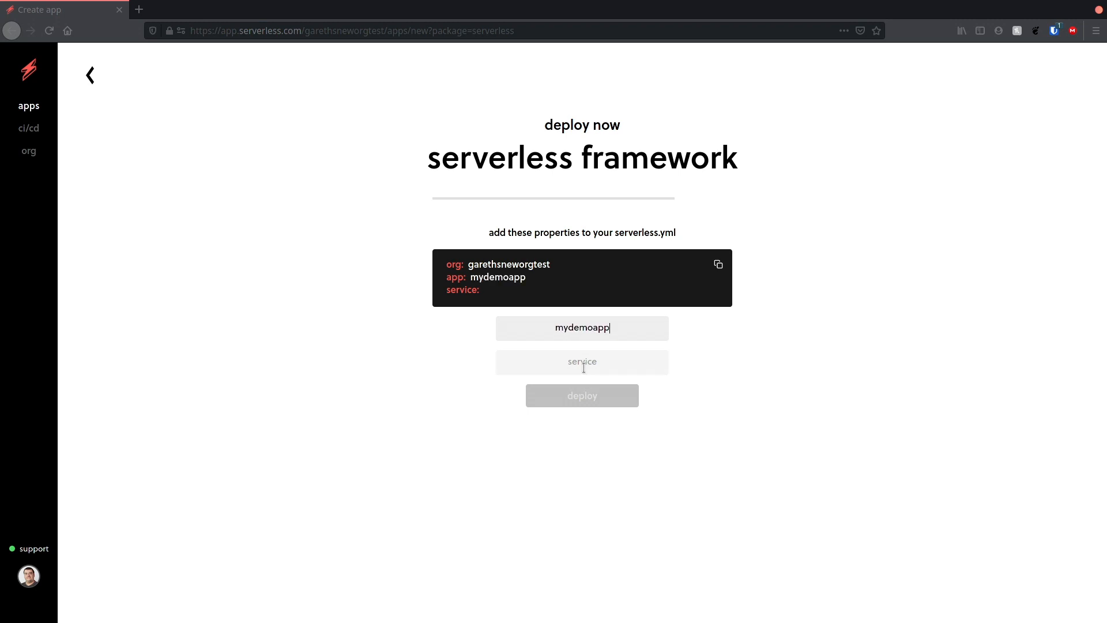
text(my-demo-service)
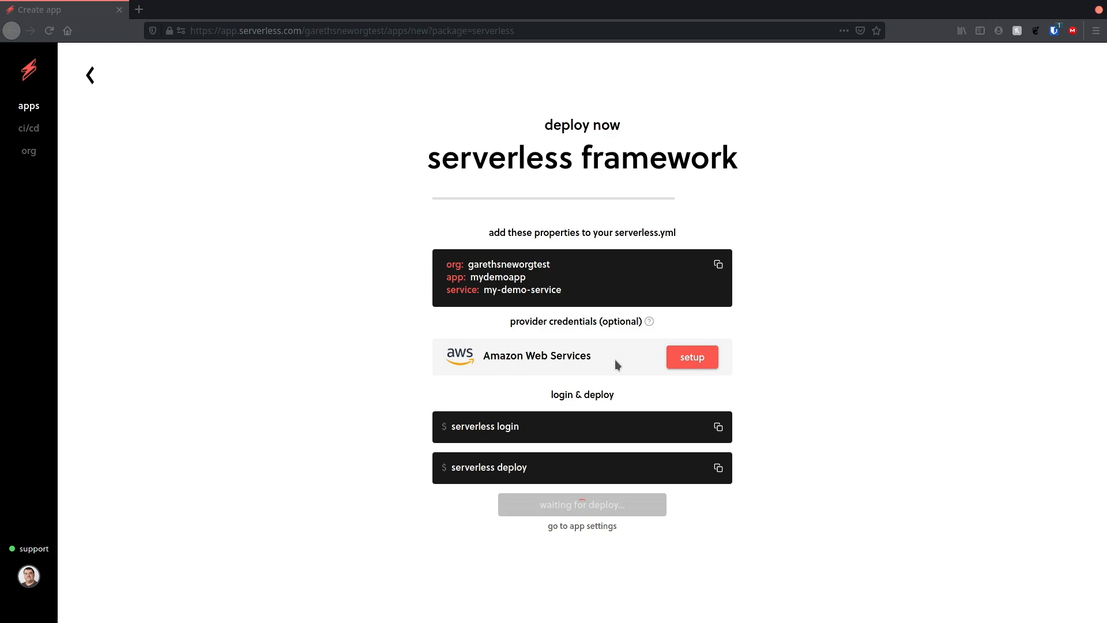
Start AWS provider credential setup and launch creation of an access role
click(691, 357)
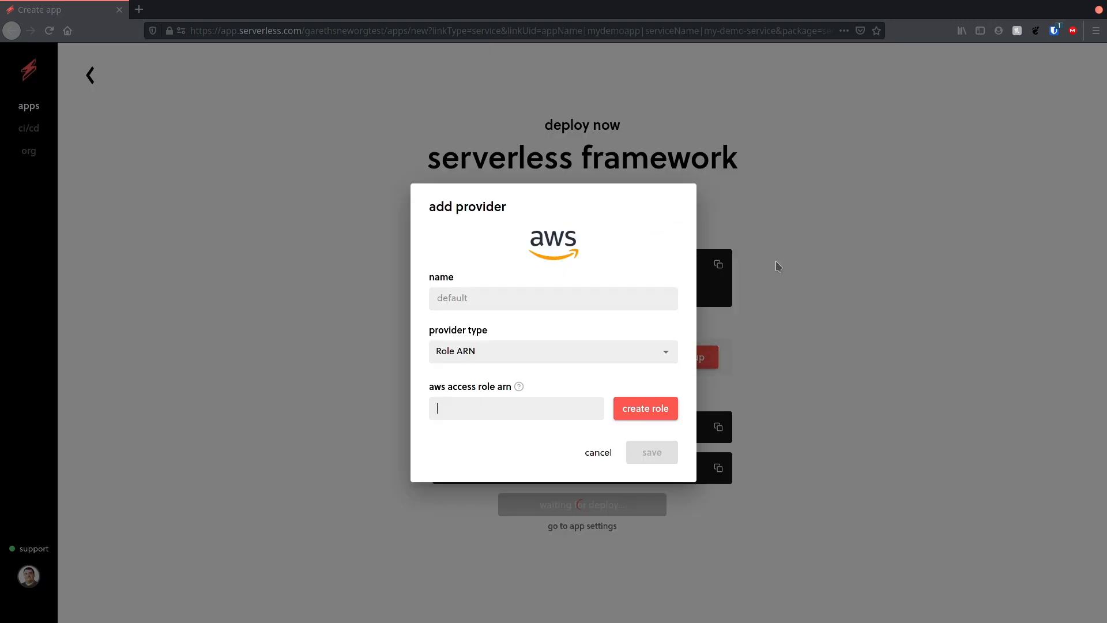
click(643, 408)
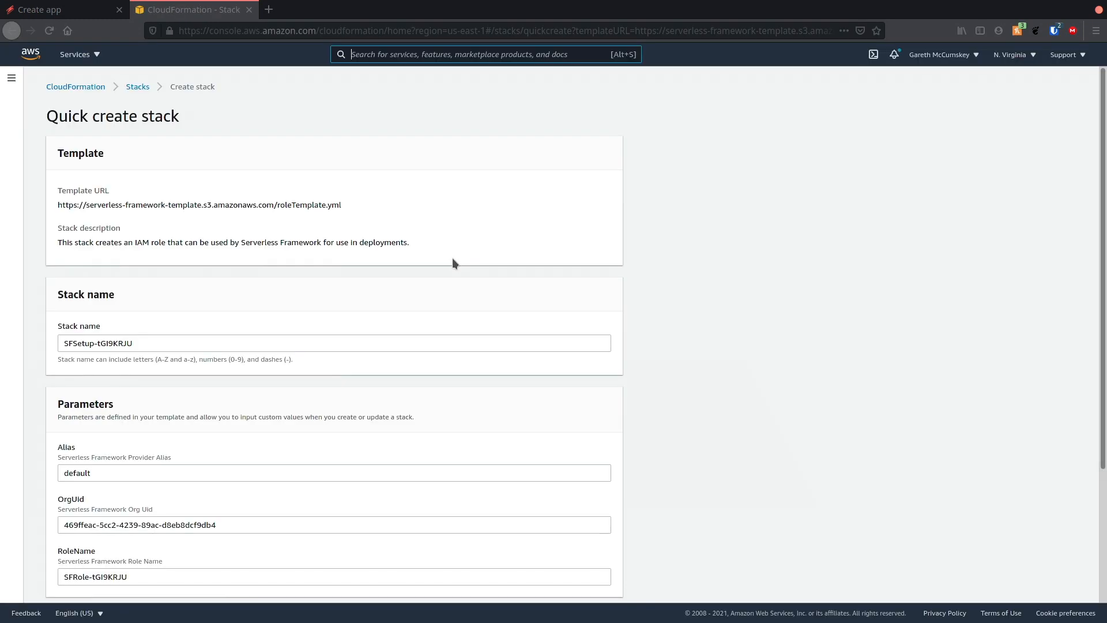
Acknowledge IAM resource creation and create the SFSetup-tGI9KRJU role stack
scroll(down, 3)
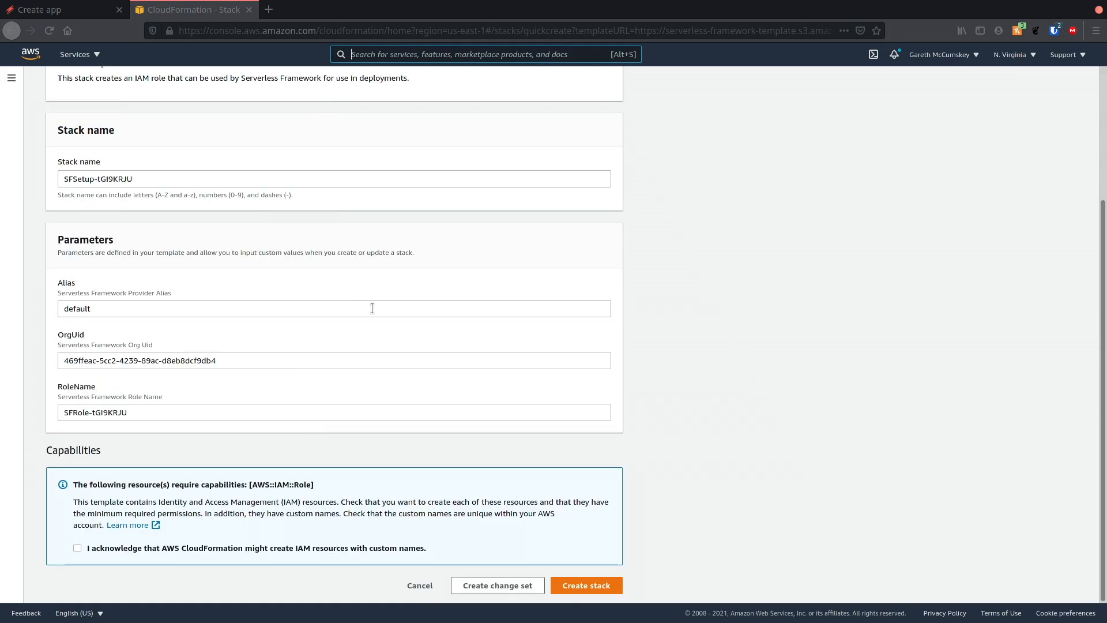
mouse_move(366, 310)
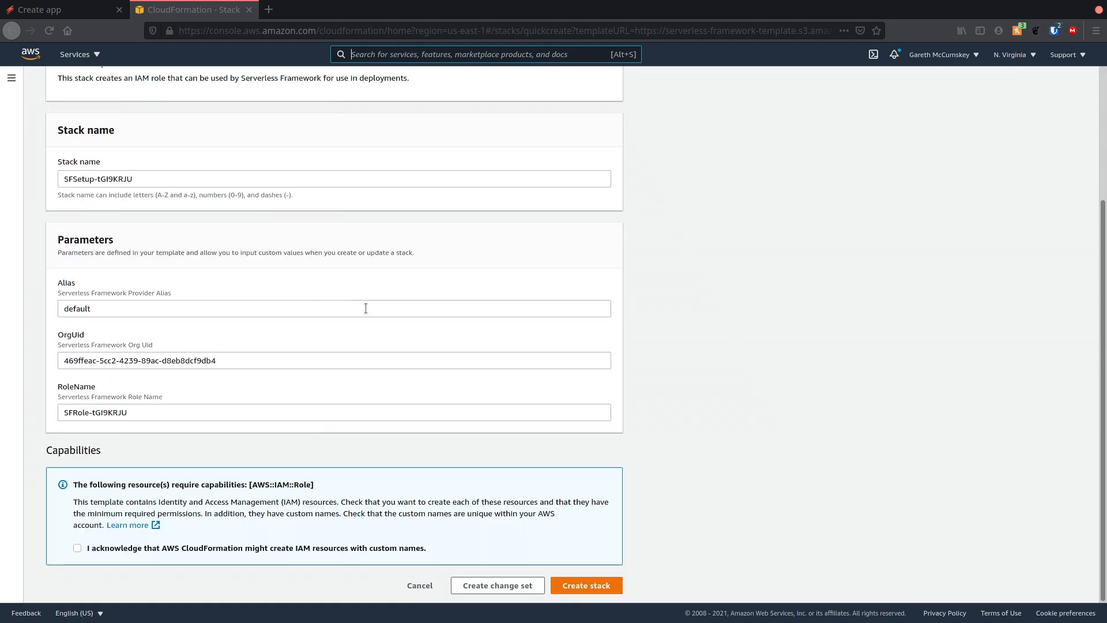
click(77, 547)
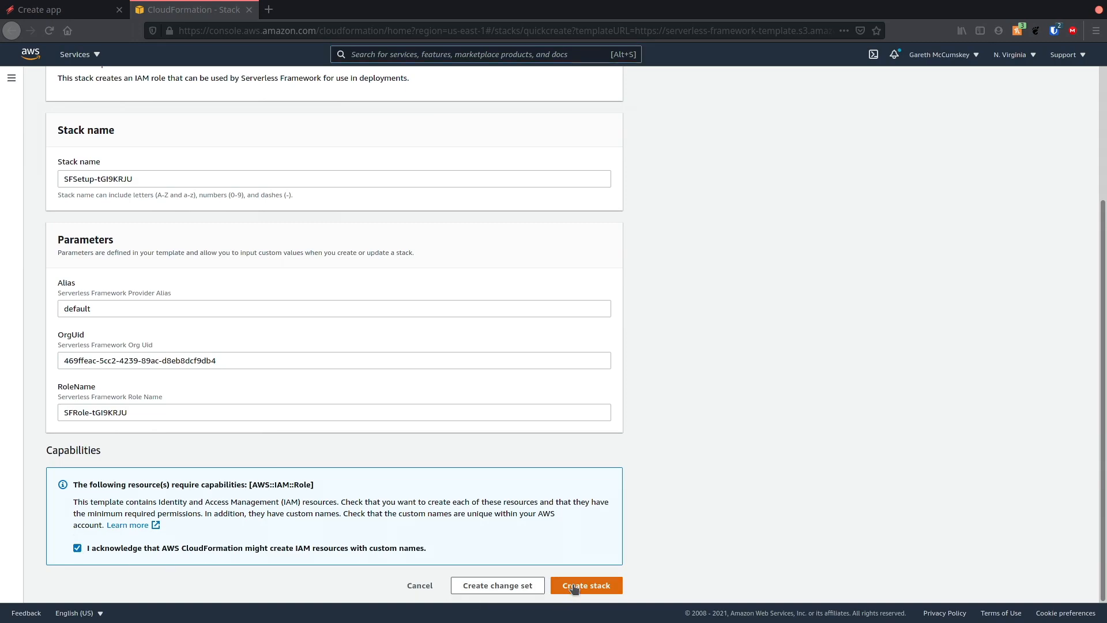
click(586, 585)
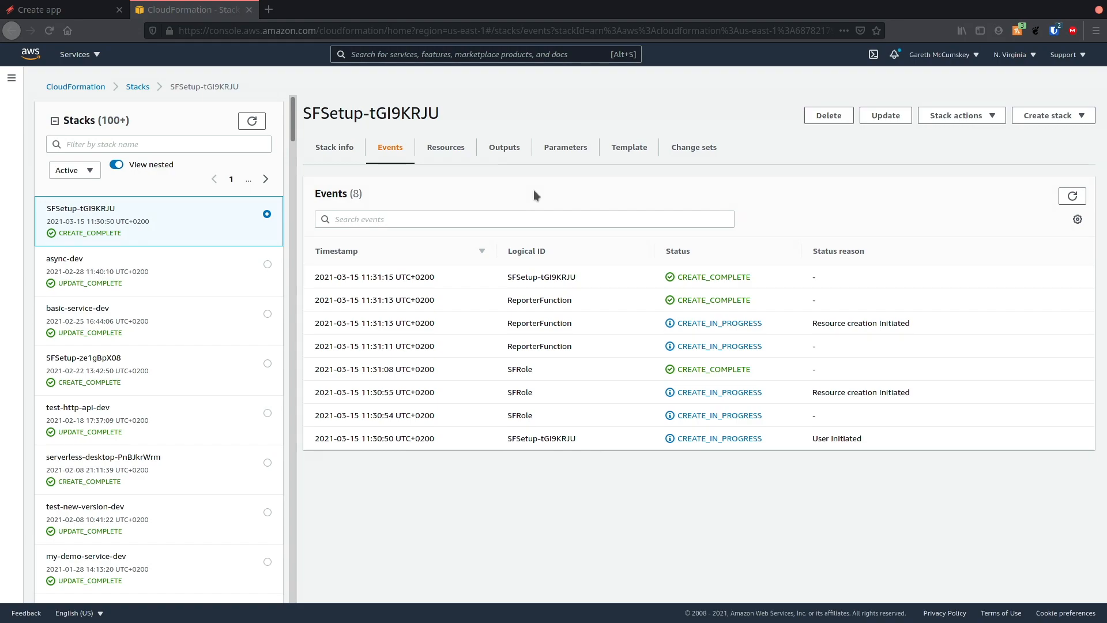
Switch to VSCodium and pick out the org property in serverless.yml
click(63, 10)
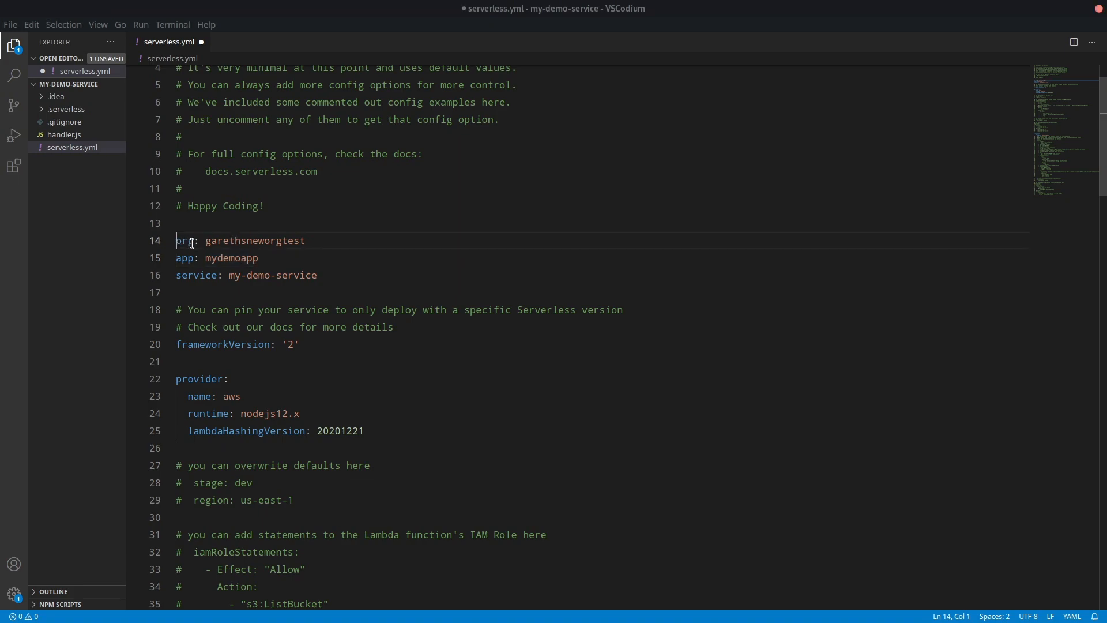
double_click(231, 257)
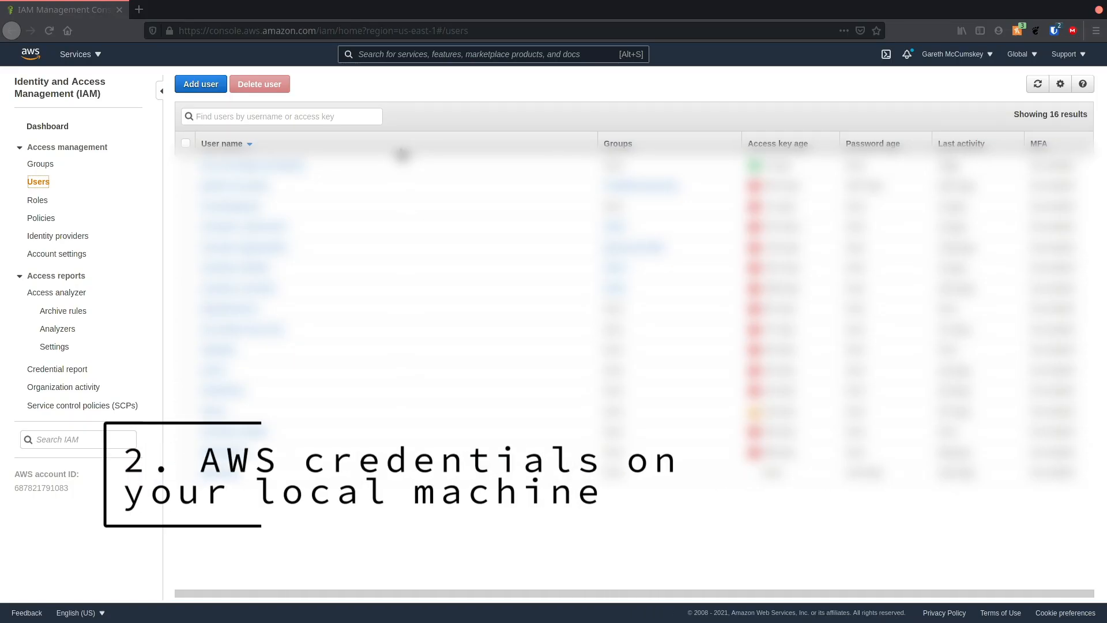
mouse_move(169, 113)
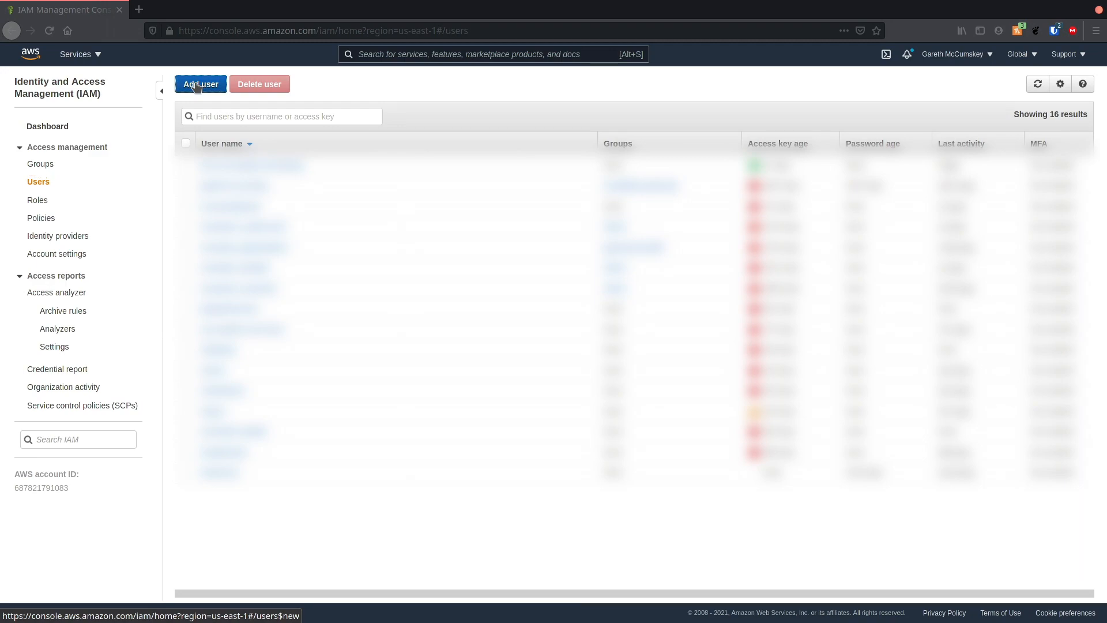
Add IAM user testcredentials with programmatic access and continue to permissions
click(200, 84)
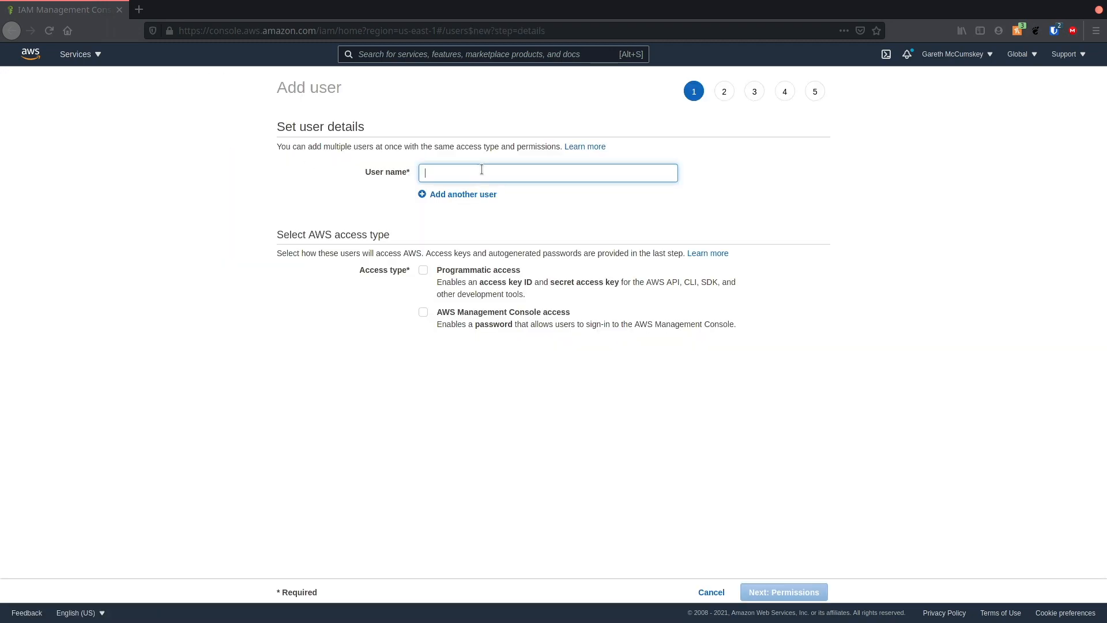
text(testcredentials)
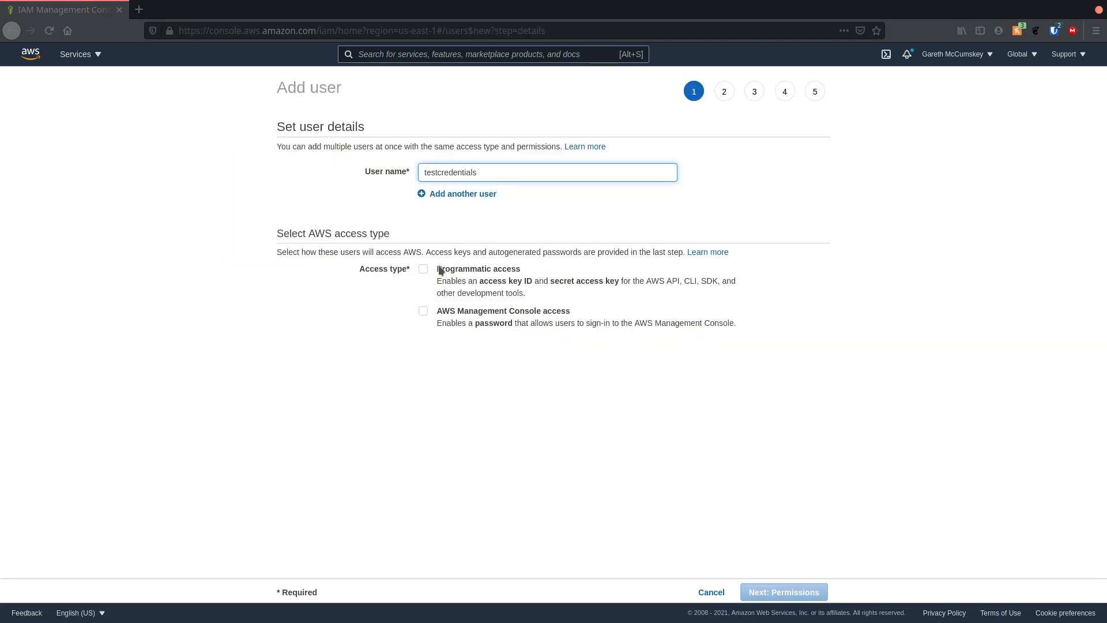
click(424, 269)
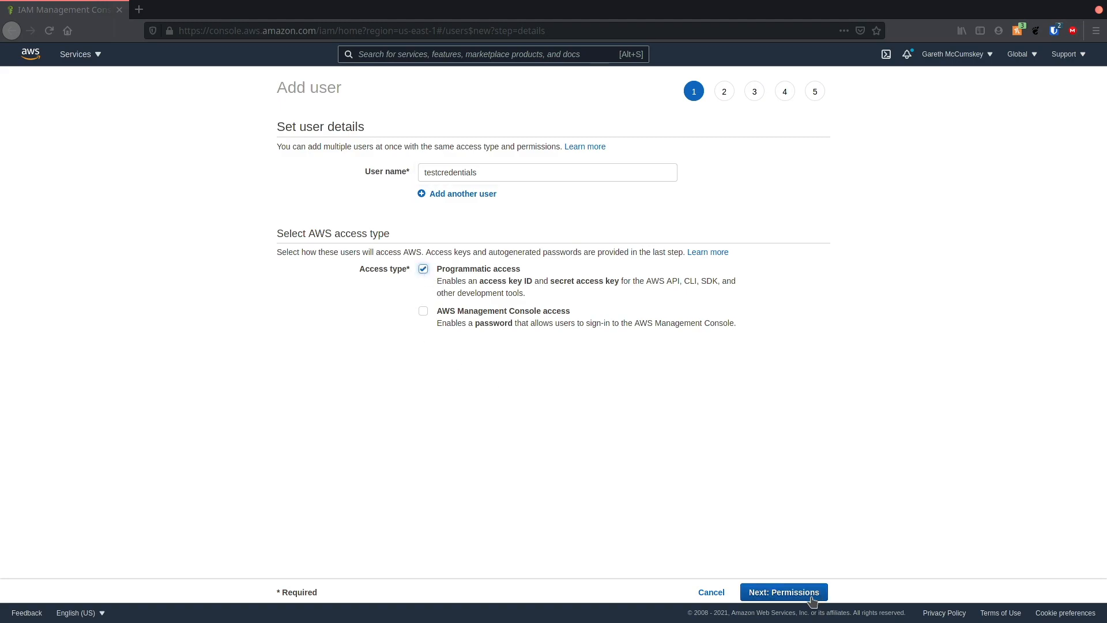
click(782, 591)
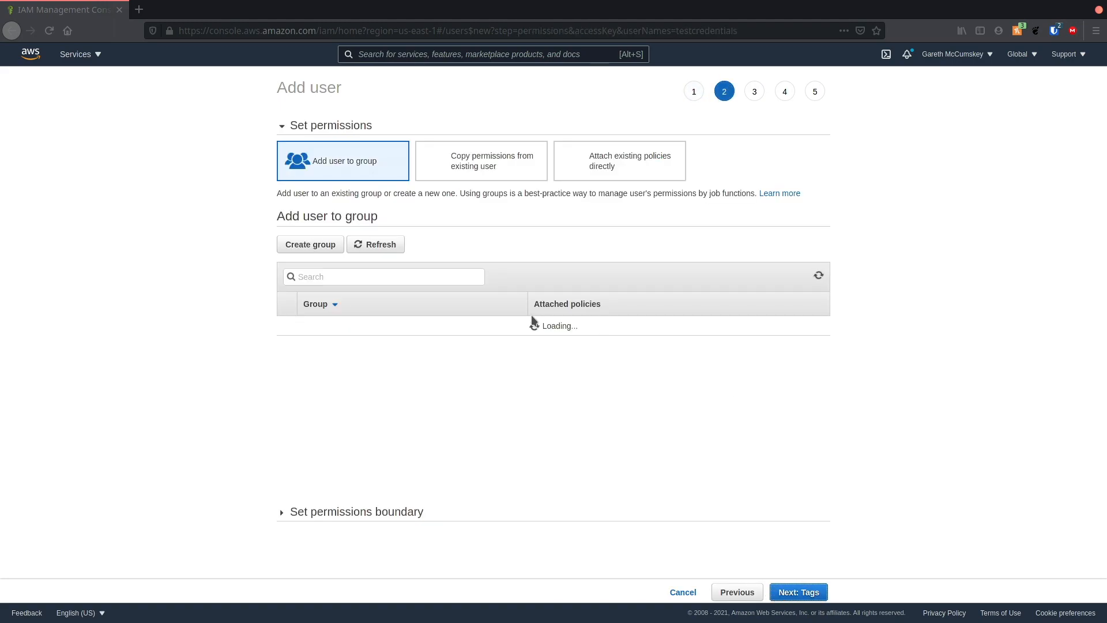
Attach the existing AdministratorAccess policy directly and continue toward review
click(620, 160)
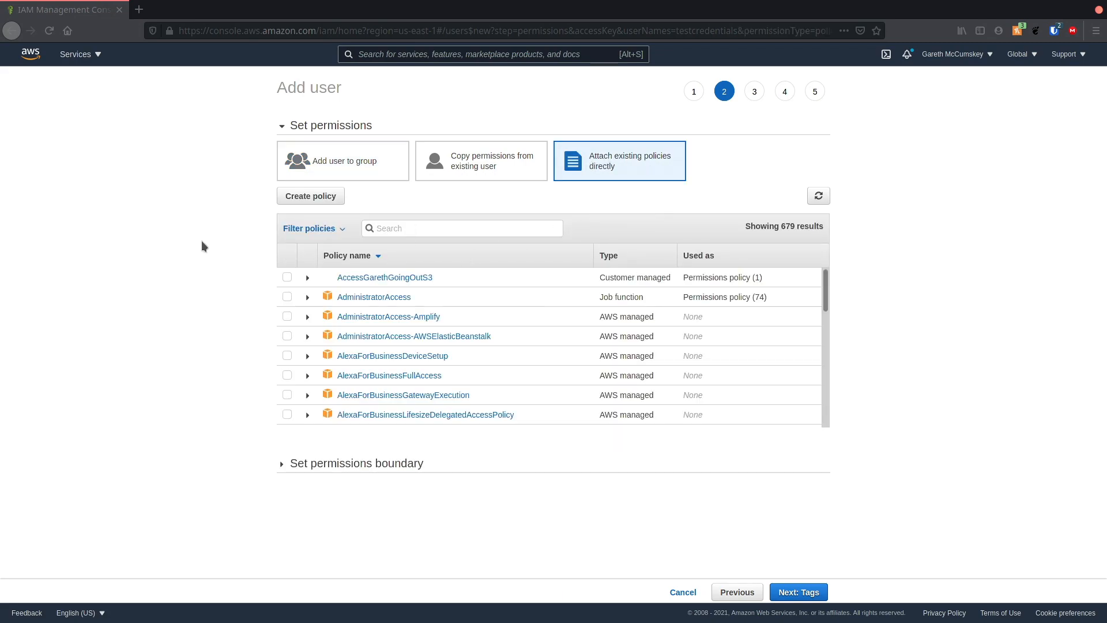
click(287, 296)
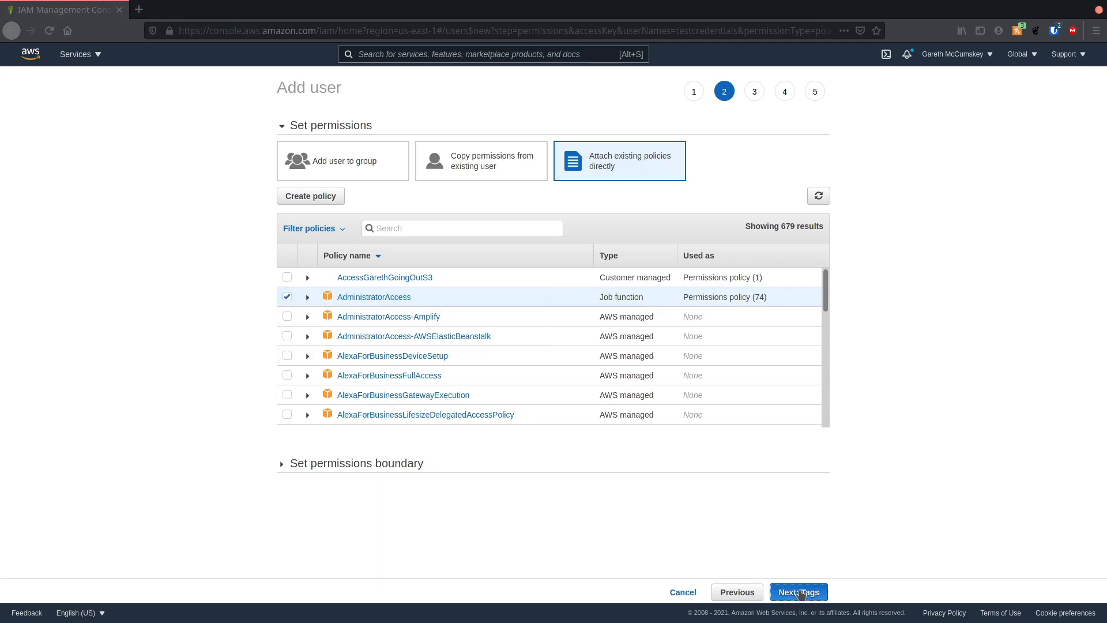
click(798, 591)
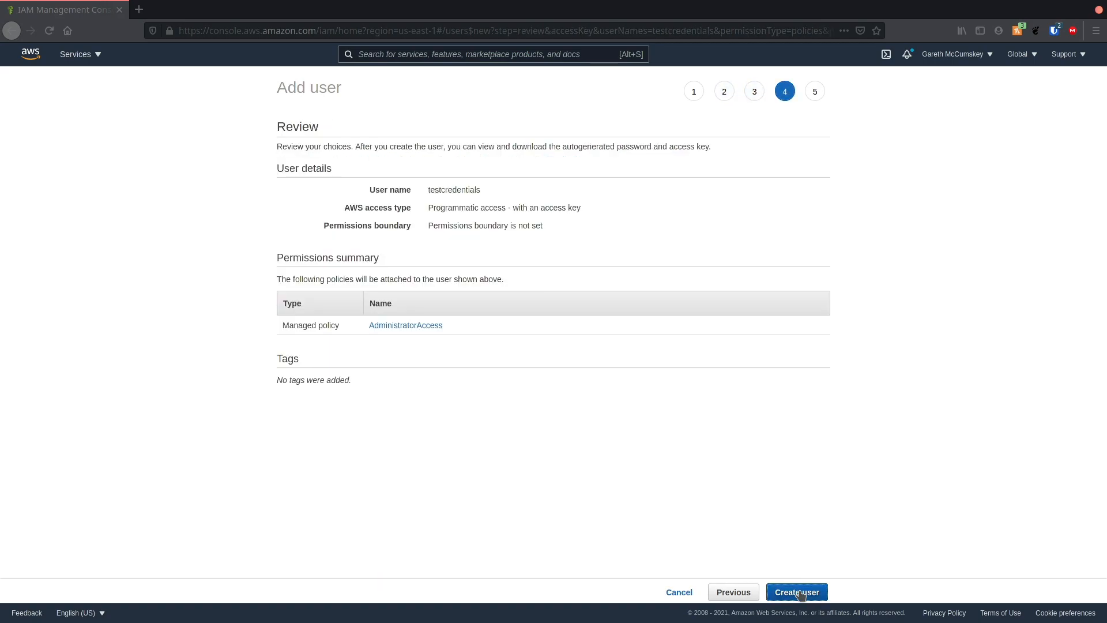
Create the testcredentials user and reach the page listing its access keys
click(796, 591)
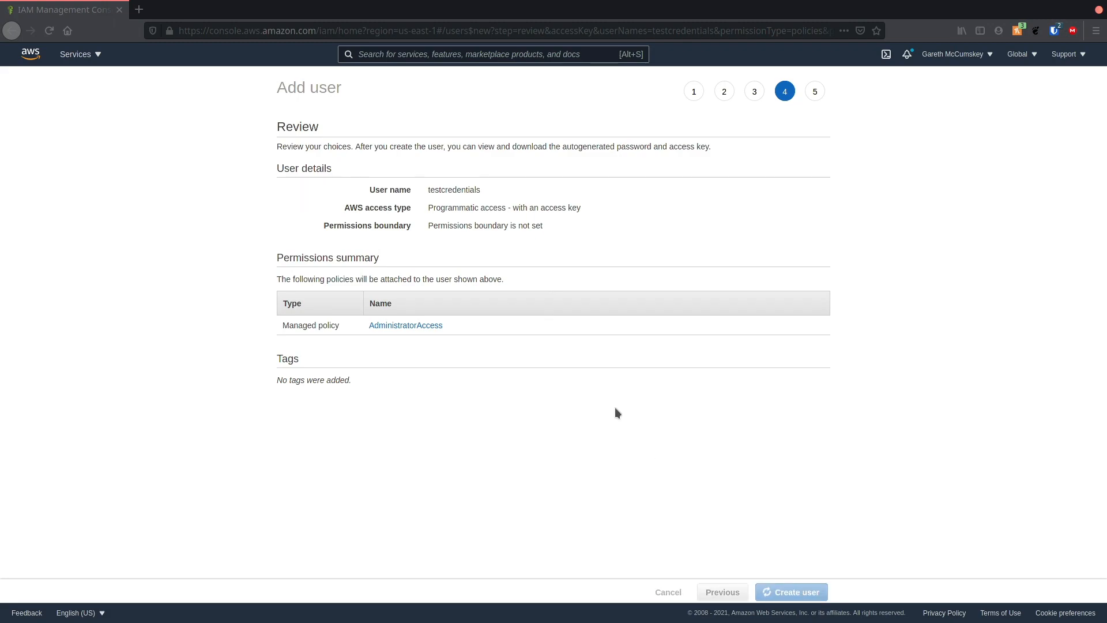
click(790, 591)
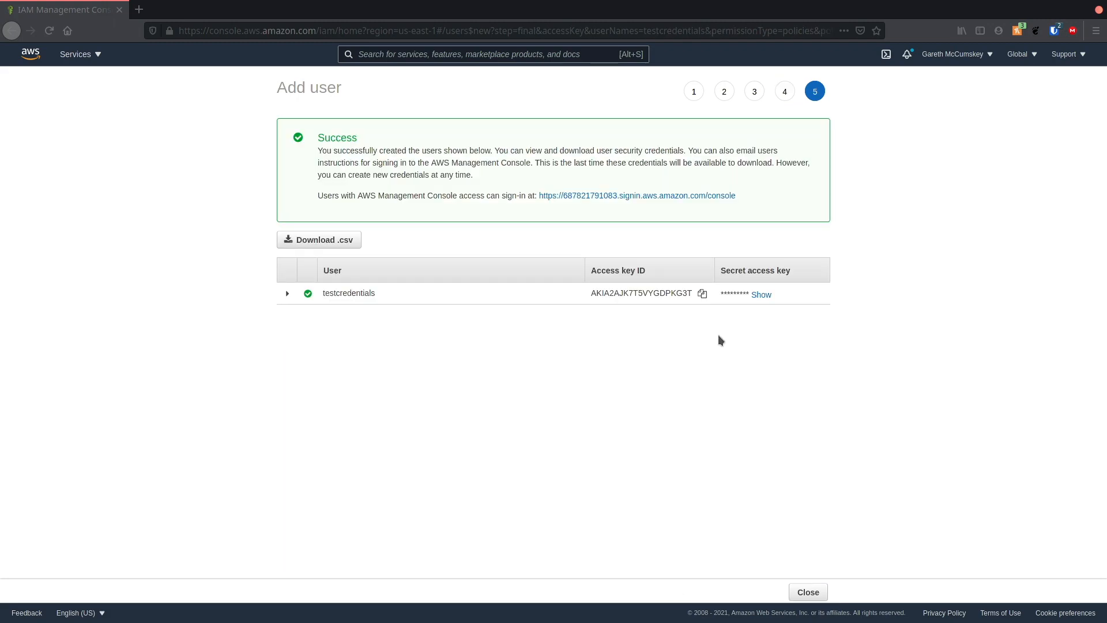
mouse_move(691, 337)
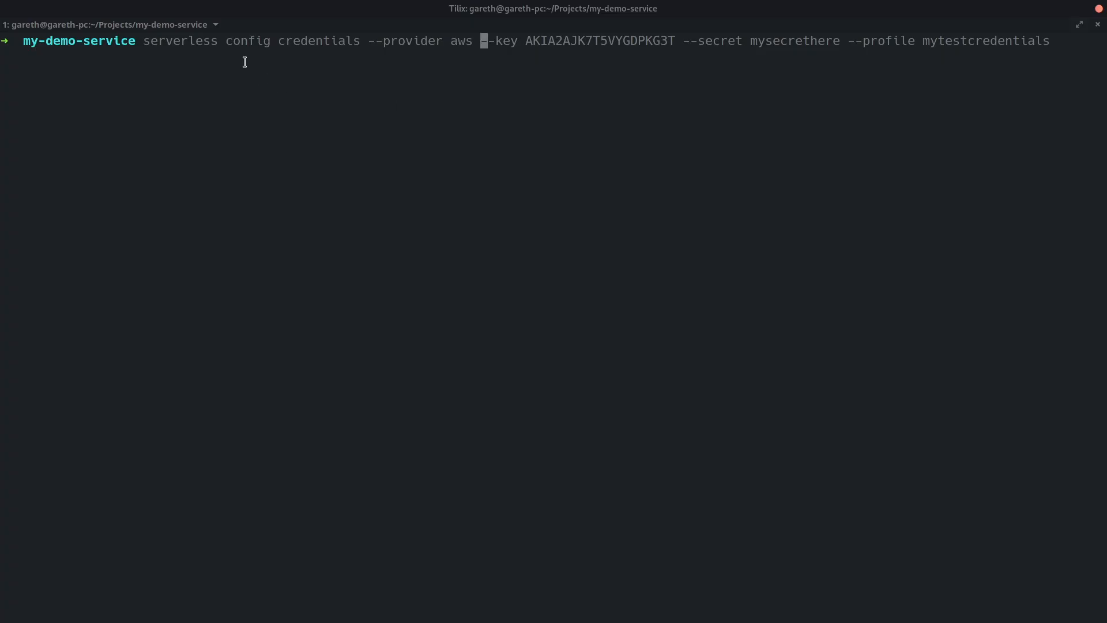
mouse_move(706, 100)
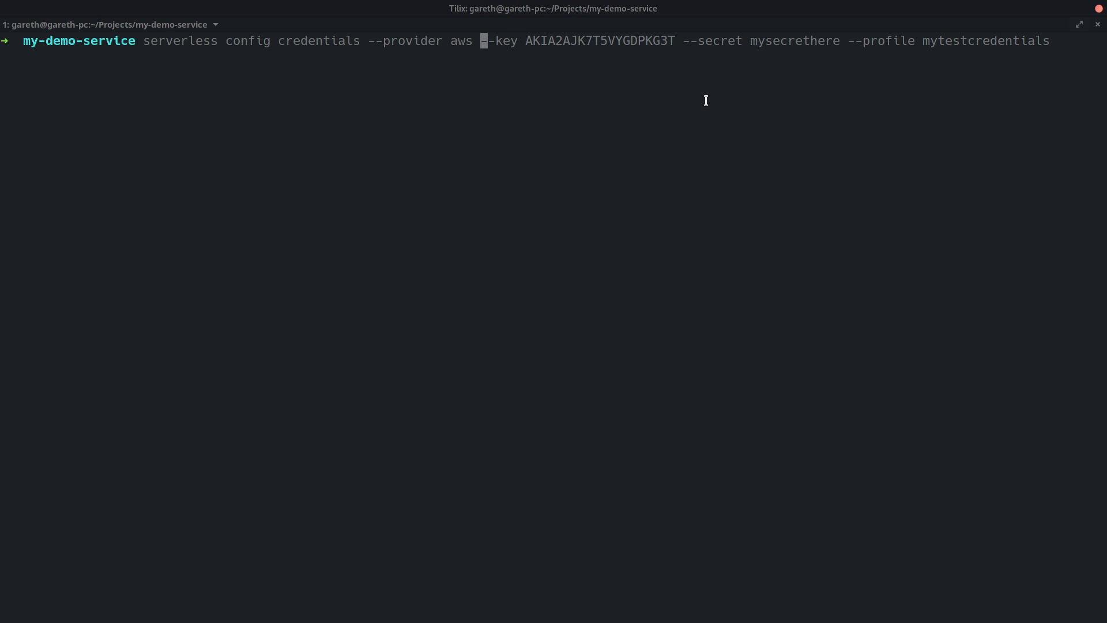